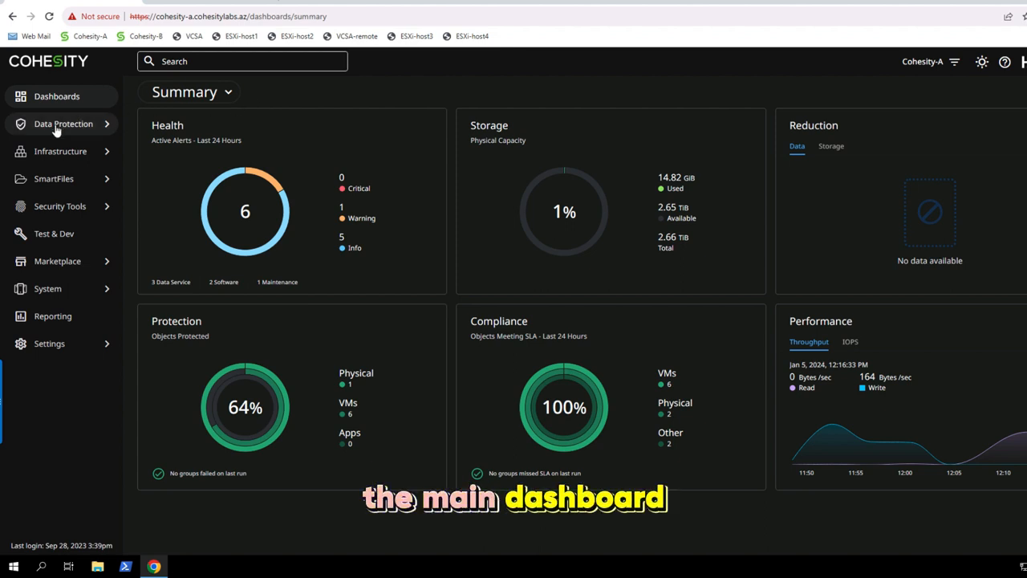
- Go to the Data Protection > Protection page listing the protection groups
{"action": "left_click", "coordinate": [63, 124]}
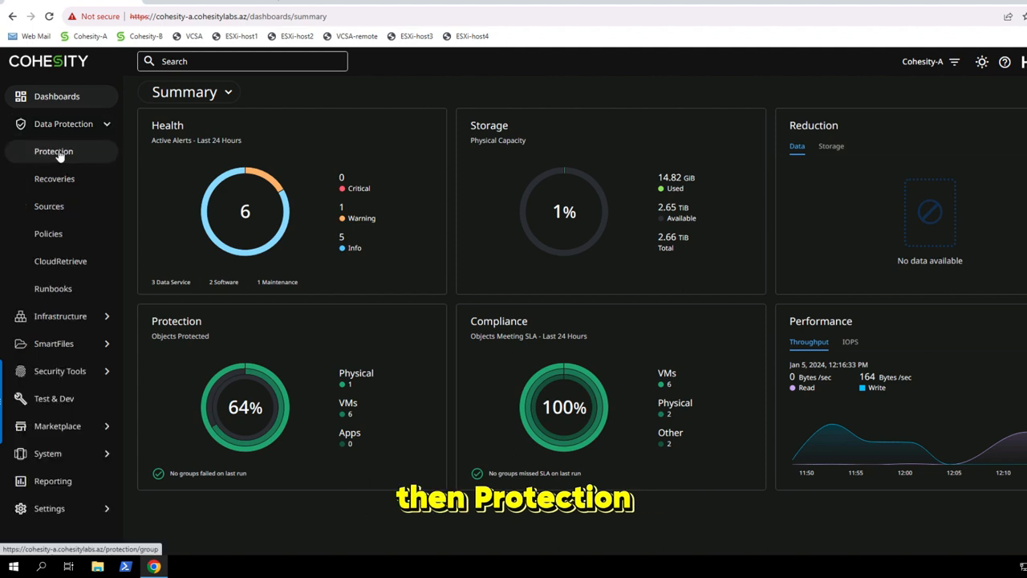
{"action": "left_click", "coordinate": [55, 151]}
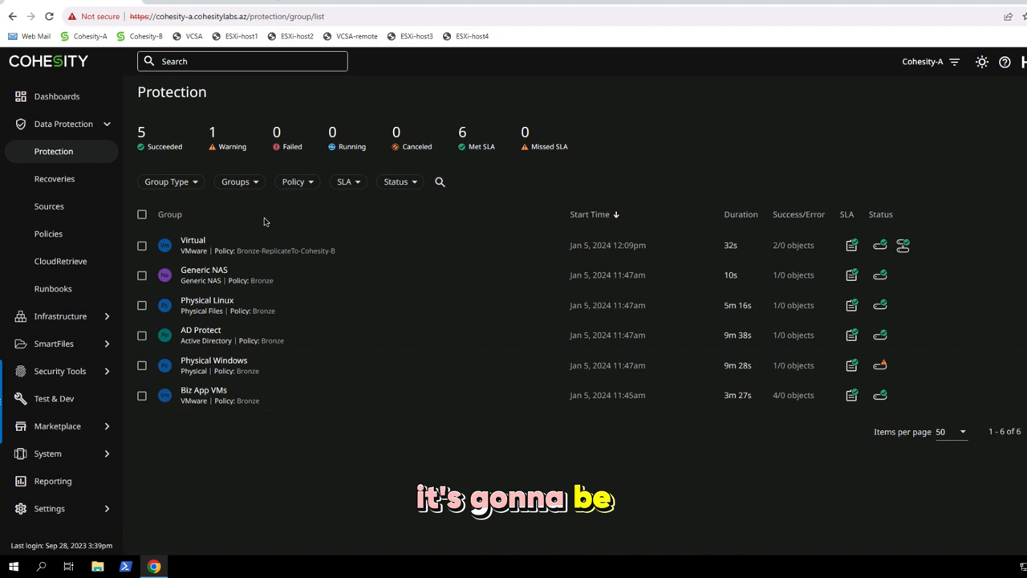
{"action": "mouse_move", "coordinate": [193, 241]}
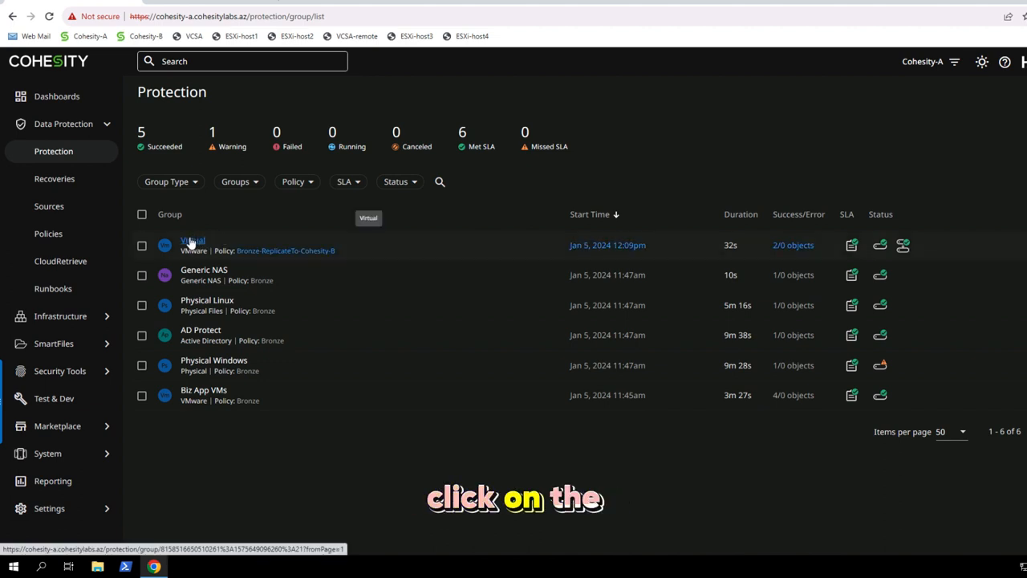
- Show the Virtual group's run list with the actions menu for the Jan 5, 2024 12:09pm run
{"action": "left_click", "coordinate": [192, 240]}
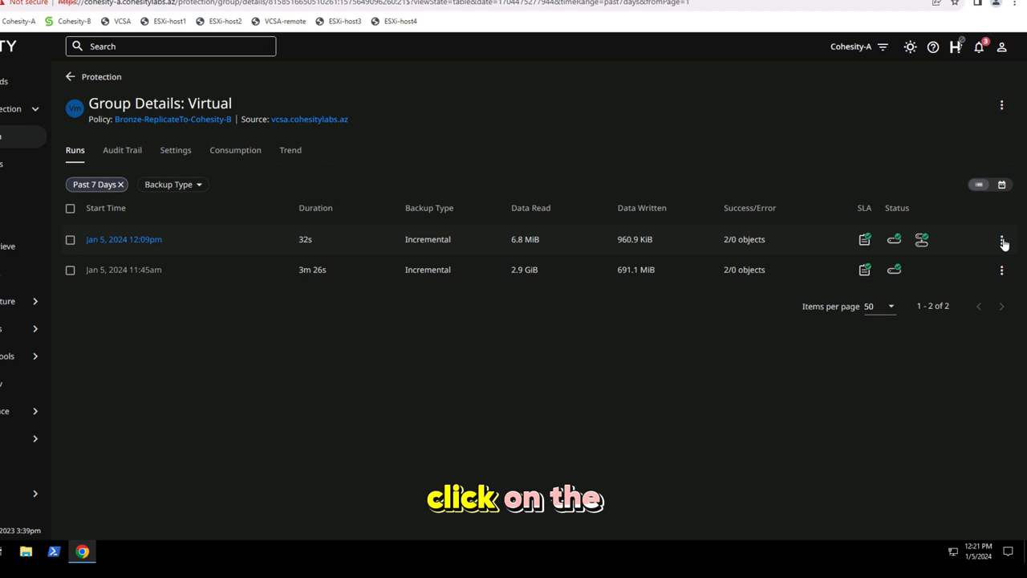
{"action": "left_click", "coordinate": [1002, 239]}
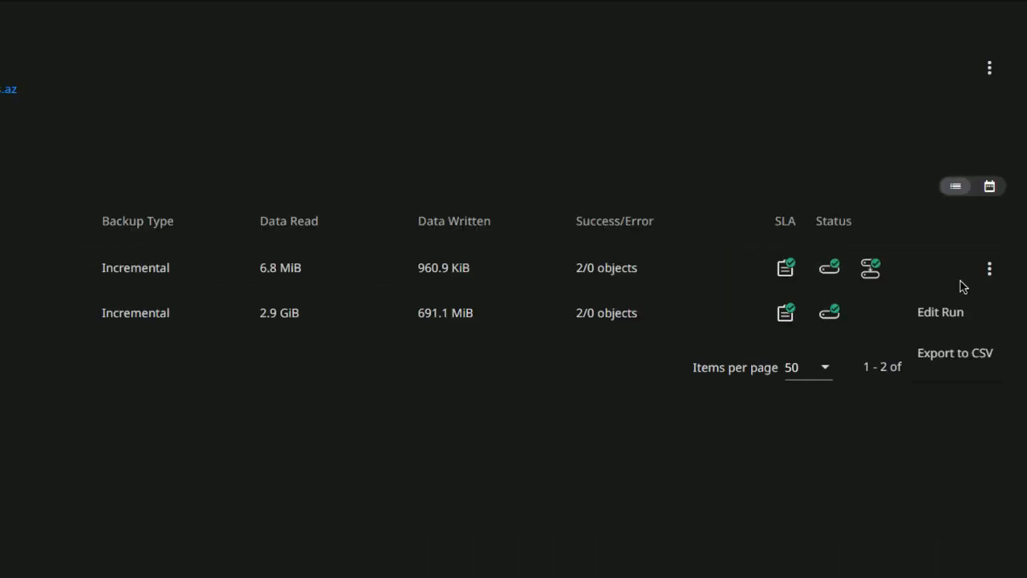
- Edit the 12:09pm run: re-sync Cohesity-B replication and extend retention 3 months to Oct 1, 2024
{"action": "left_click", "coordinate": [941, 312]}
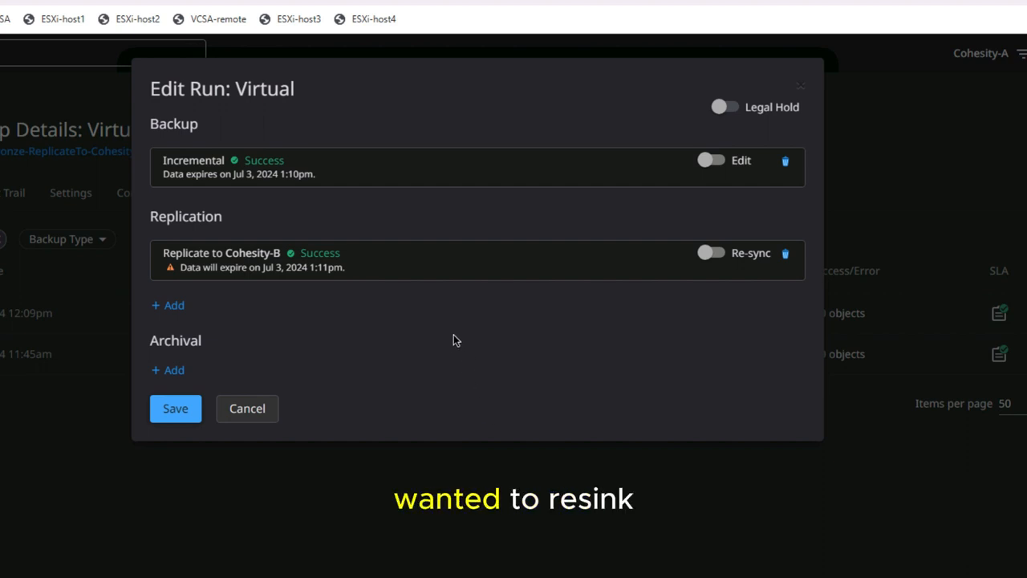
{"action": "left_click", "coordinate": [711, 252]}
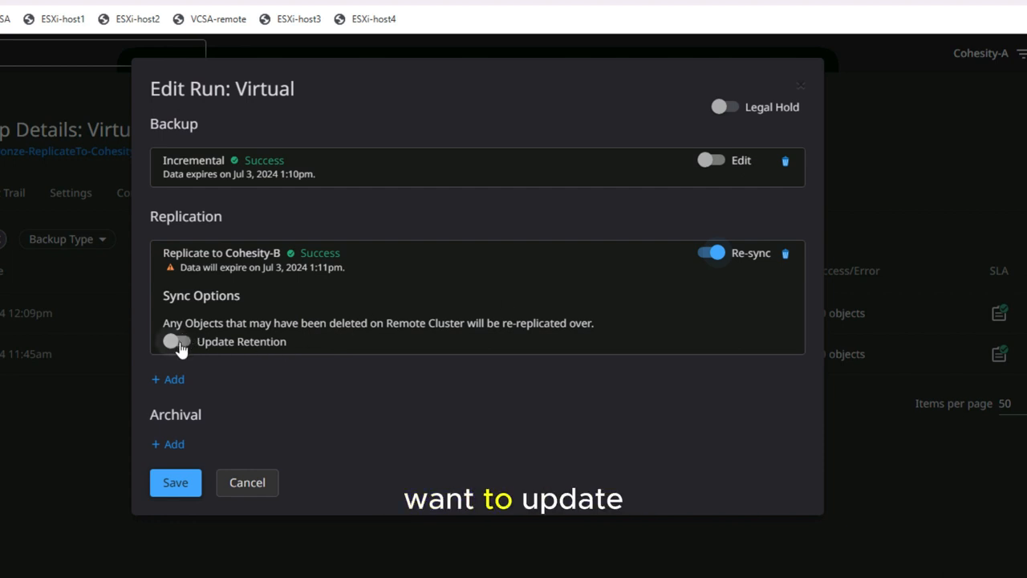
{"action": "left_click", "coordinate": [177, 340]}
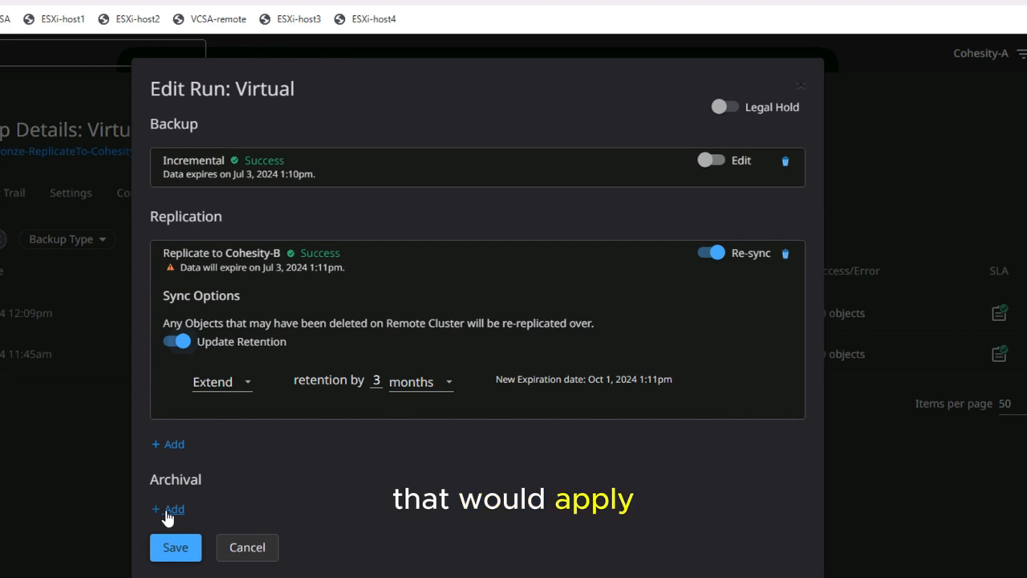
{"action": "mouse_move", "coordinate": [175, 545]}
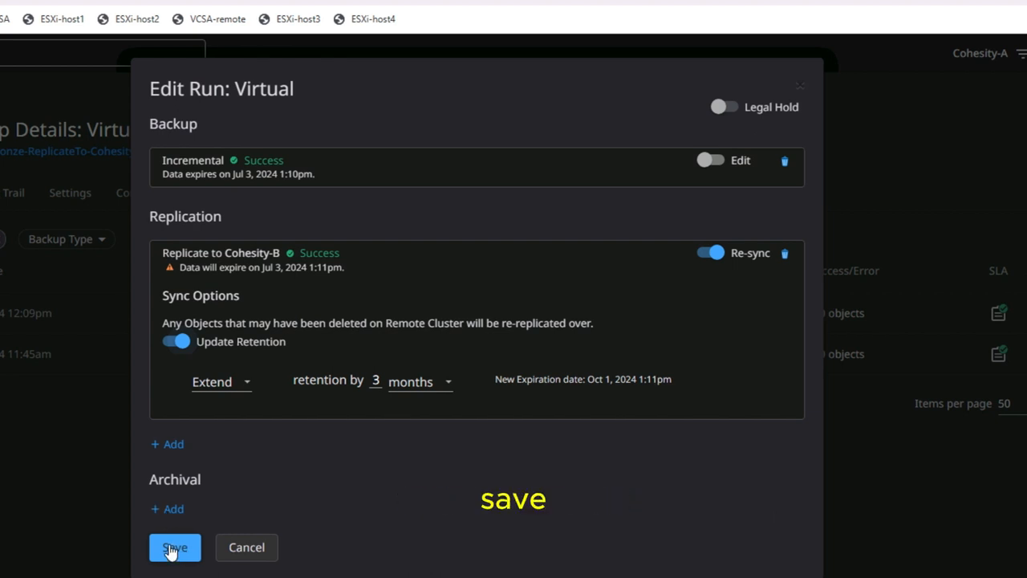
- Save the 12:09pm run's re-sync and extended retention edits
{"action": "left_click", "coordinate": [174, 547]}
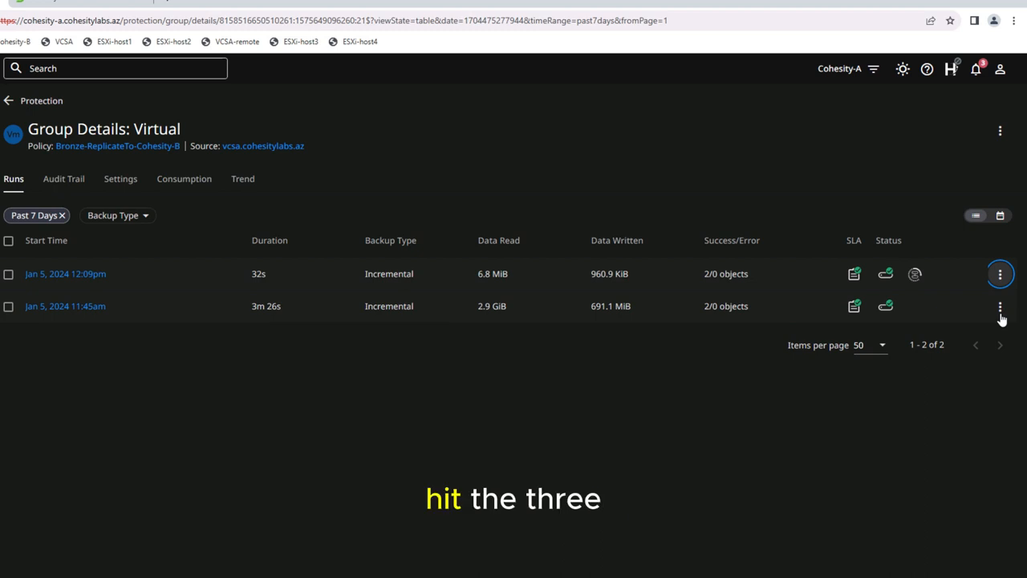
- Add a 3-month Cohesity-B replication to the 11:45am run and save it
{"action": "left_click", "coordinate": [1000, 272]}
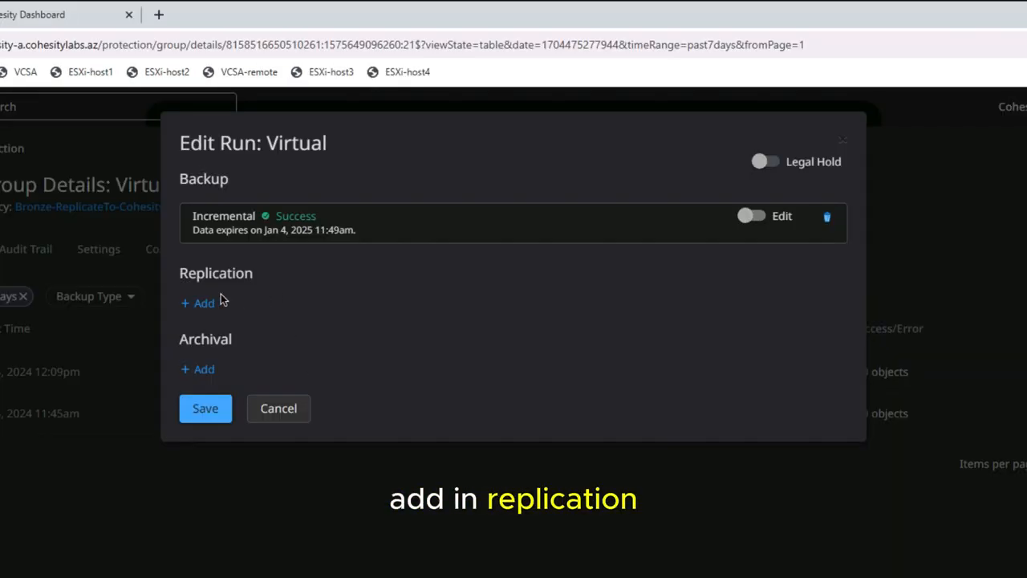
{"action": "left_click", "coordinate": [199, 302]}
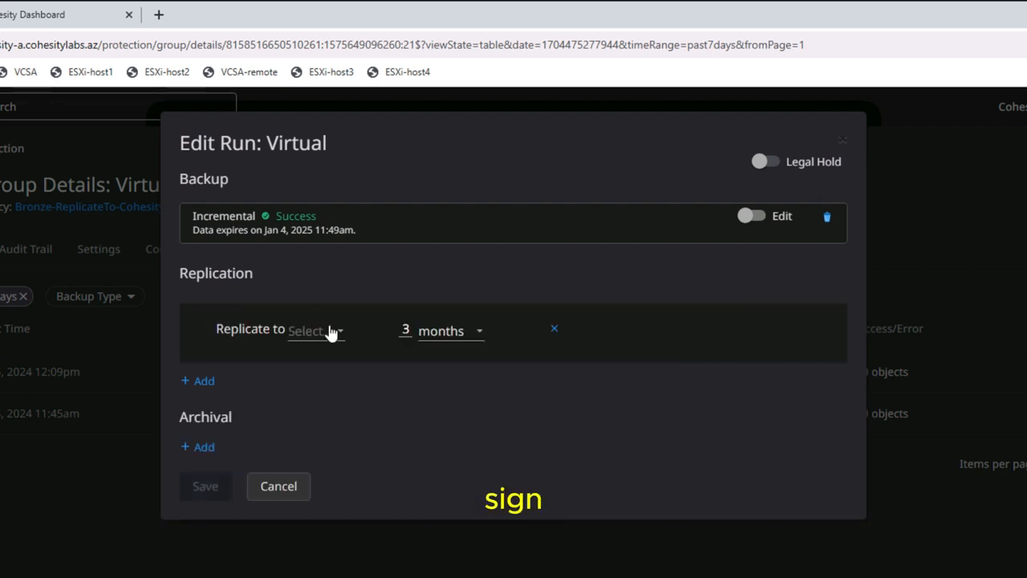
{"action": "left_click", "coordinate": [313, 330]}
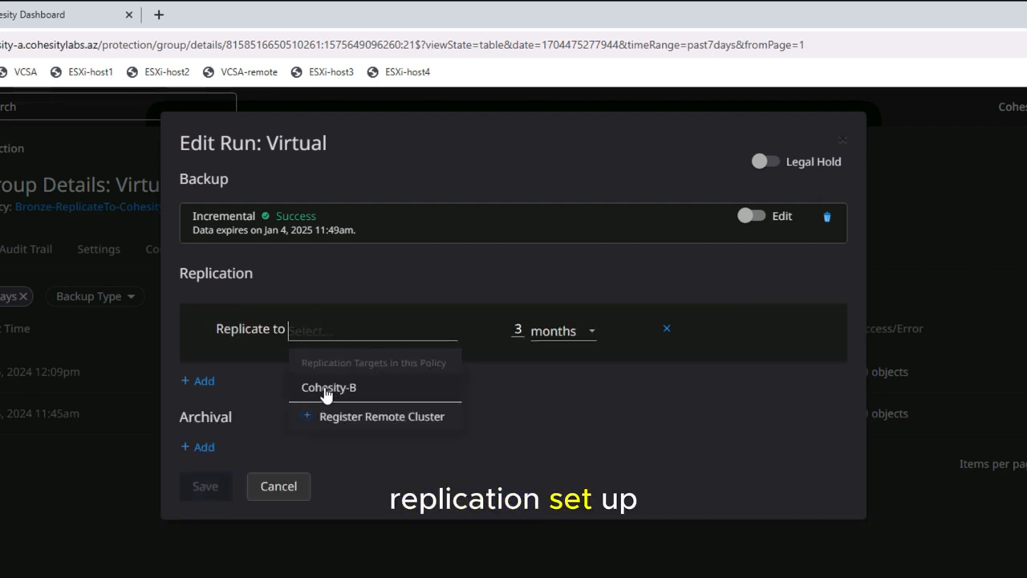
{"action": "left_click", "coordinate": [327, 387]}
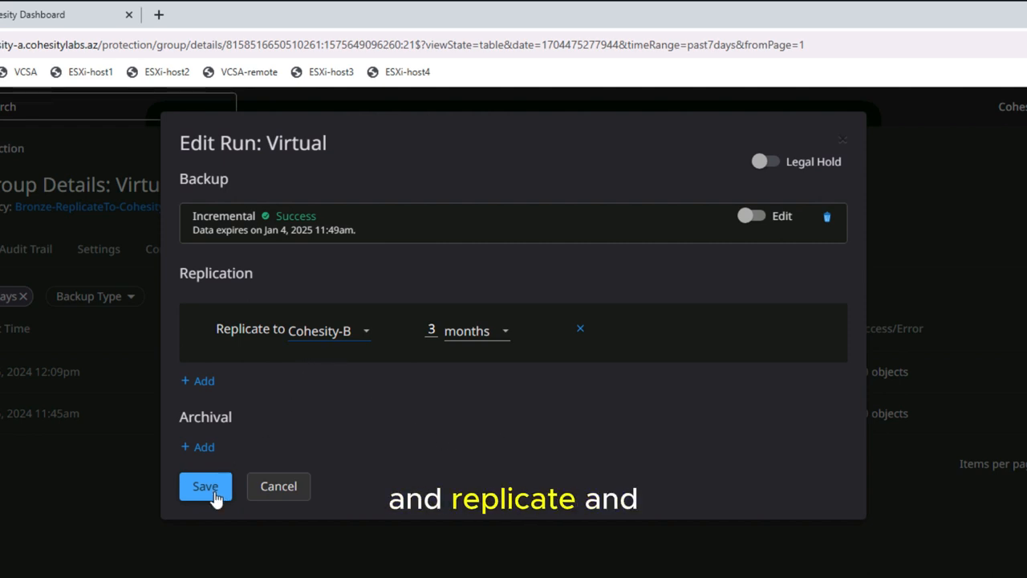
{"action": "left_click", "coordinate": [206, 485]}
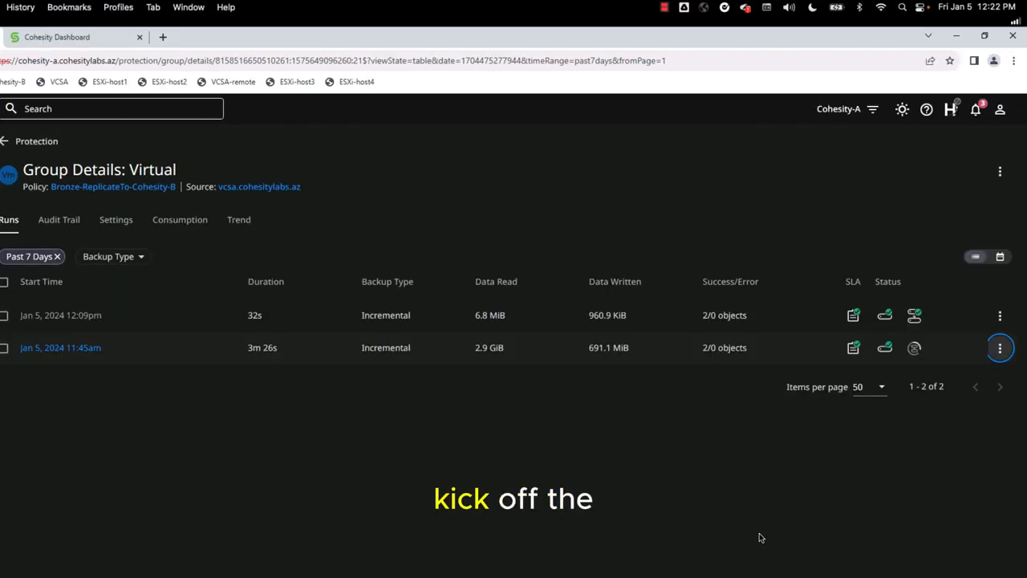